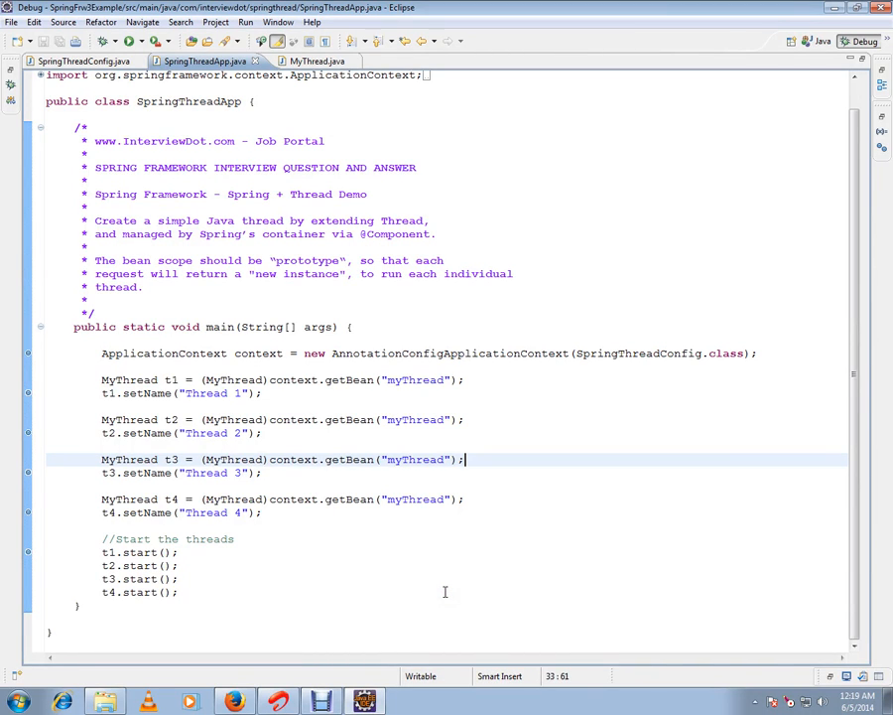
double_click(163, 140)
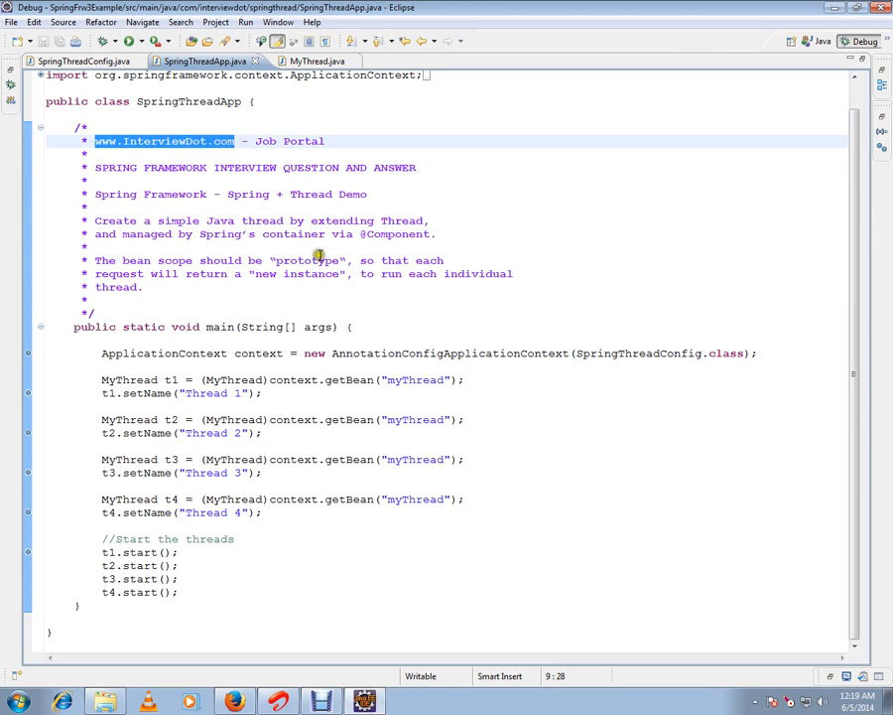
mouse_move(316, 260)
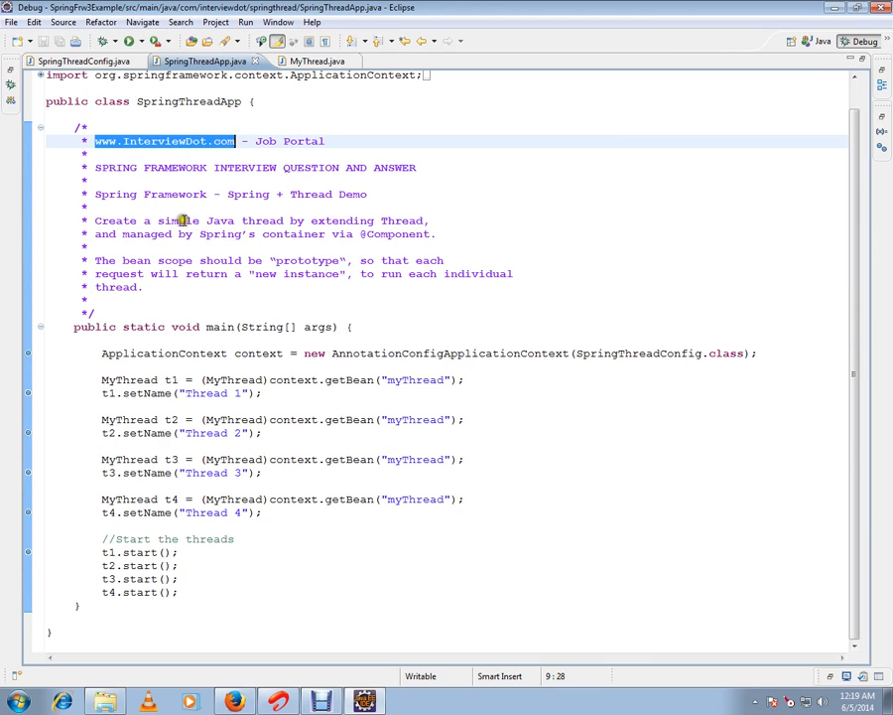
mouse_move(178, 260)
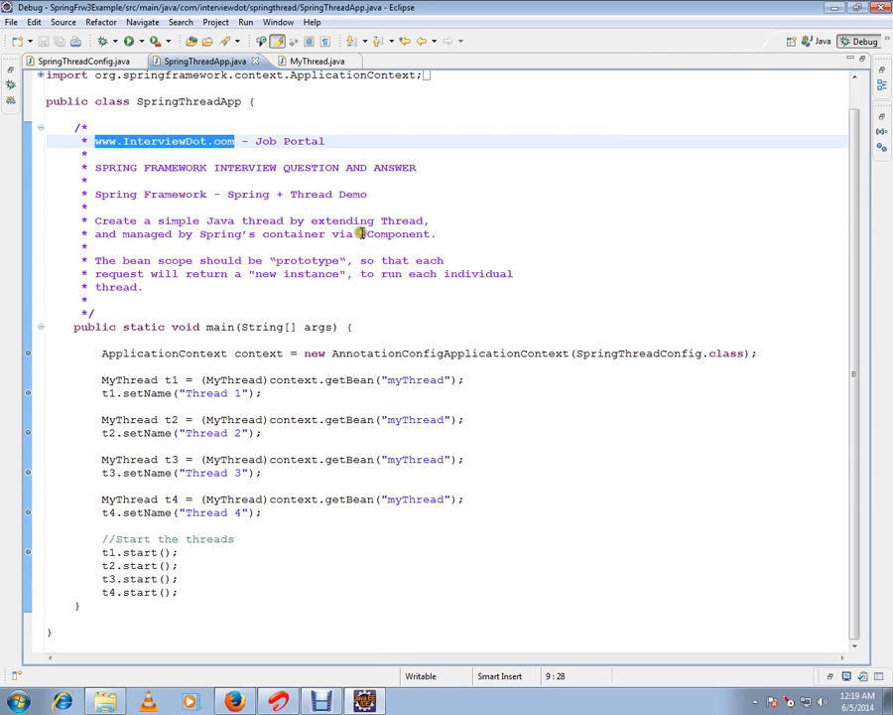
double_click(396, 233)
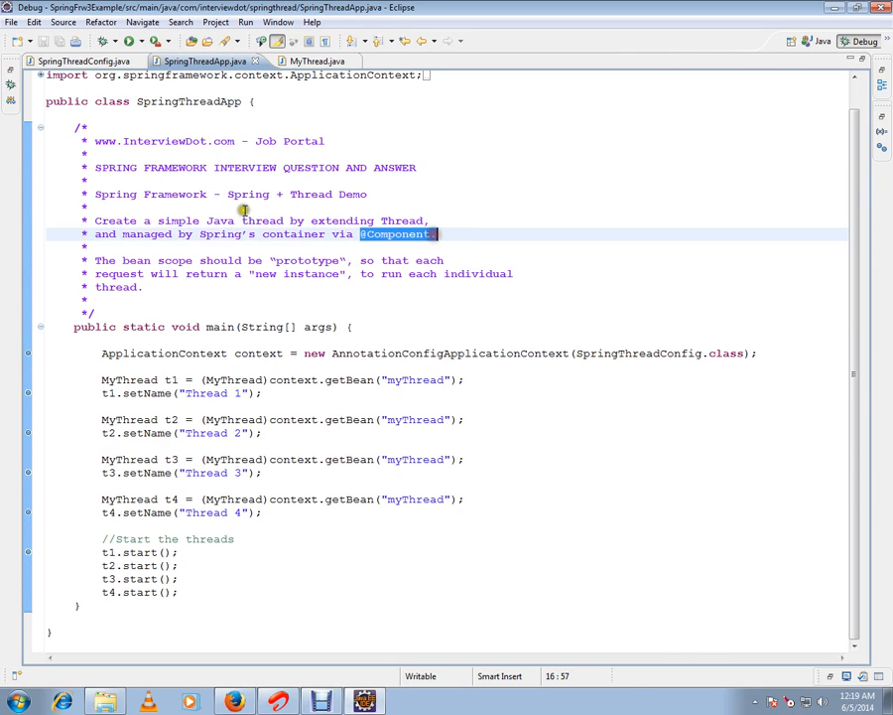
click(70, 54)
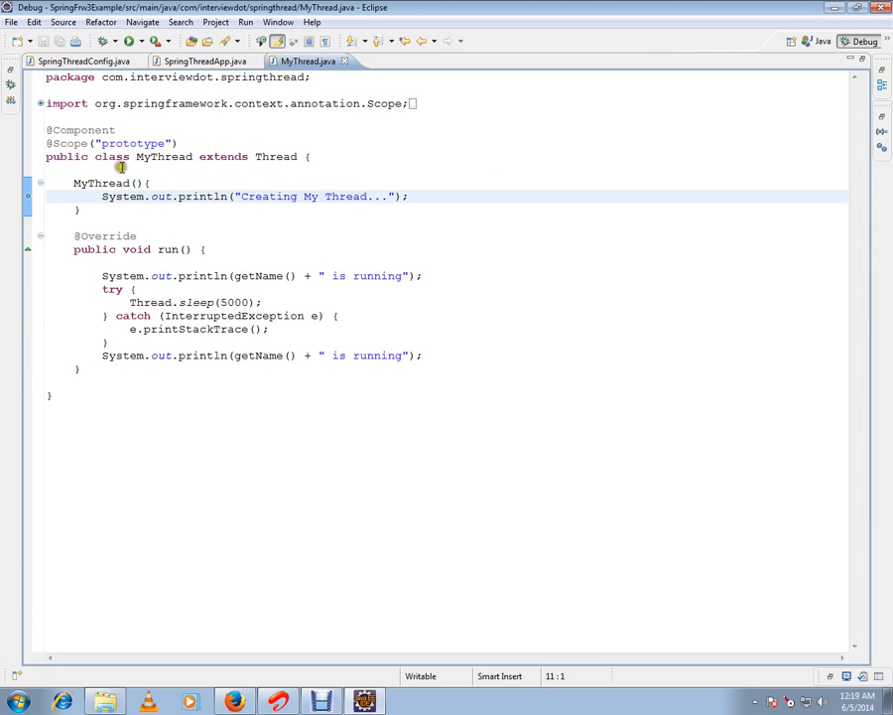
double_click(163, 156)
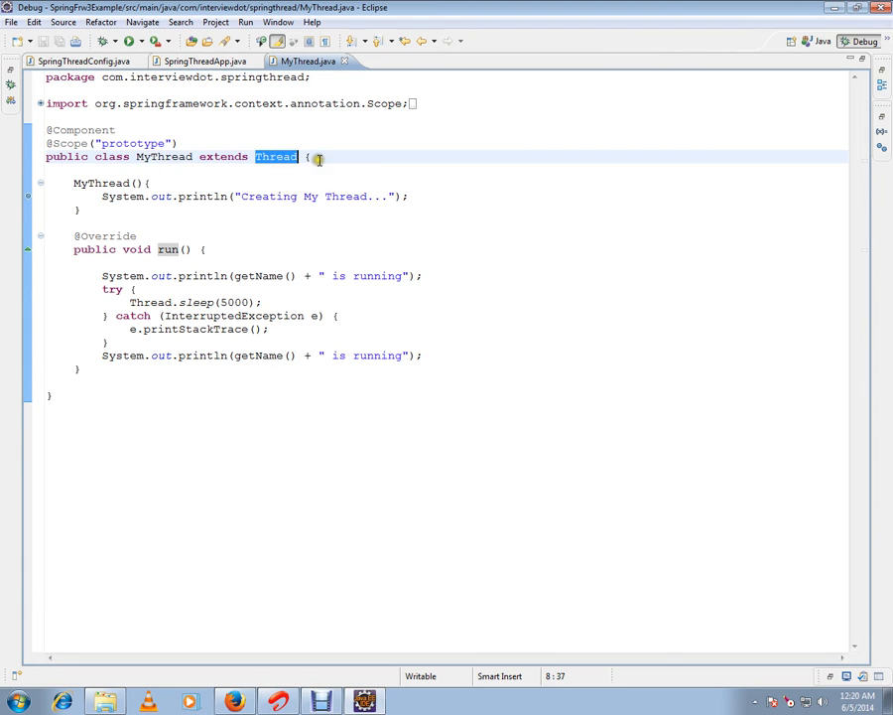
click(472, 190)
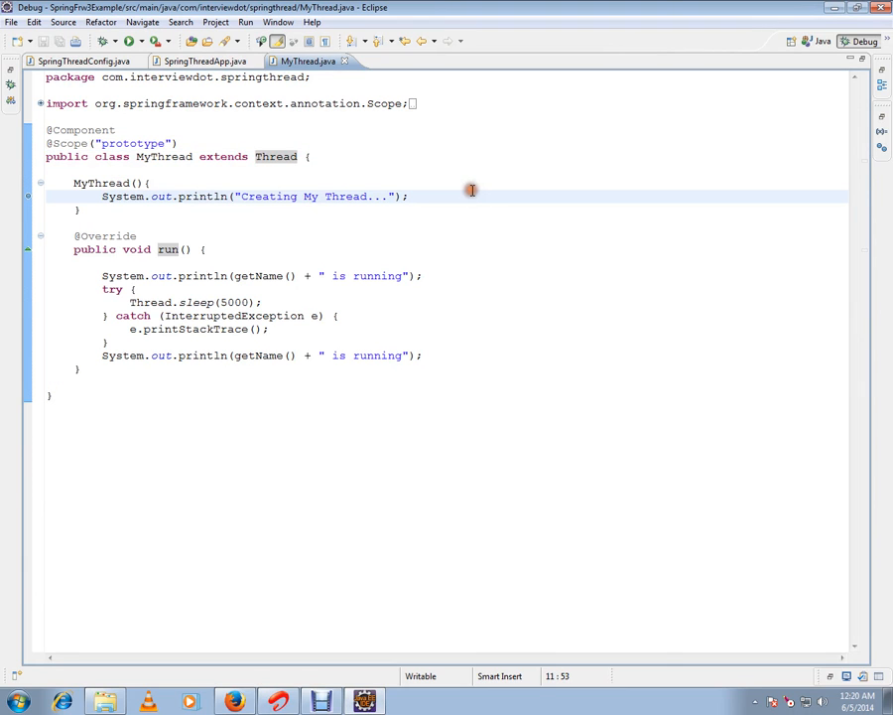
double_click(78, 129)
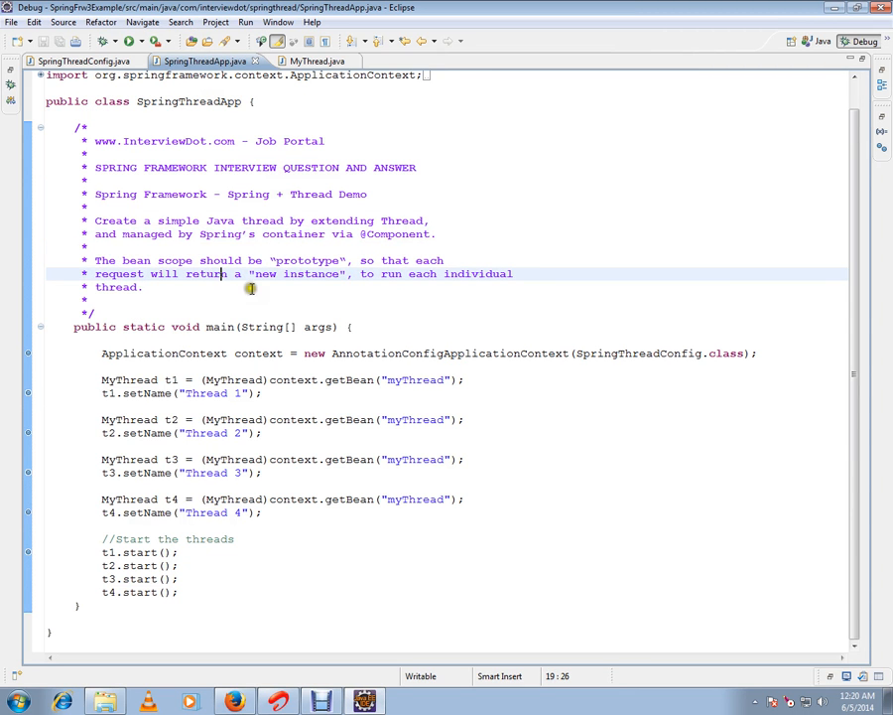
mouse_move(308, 274)
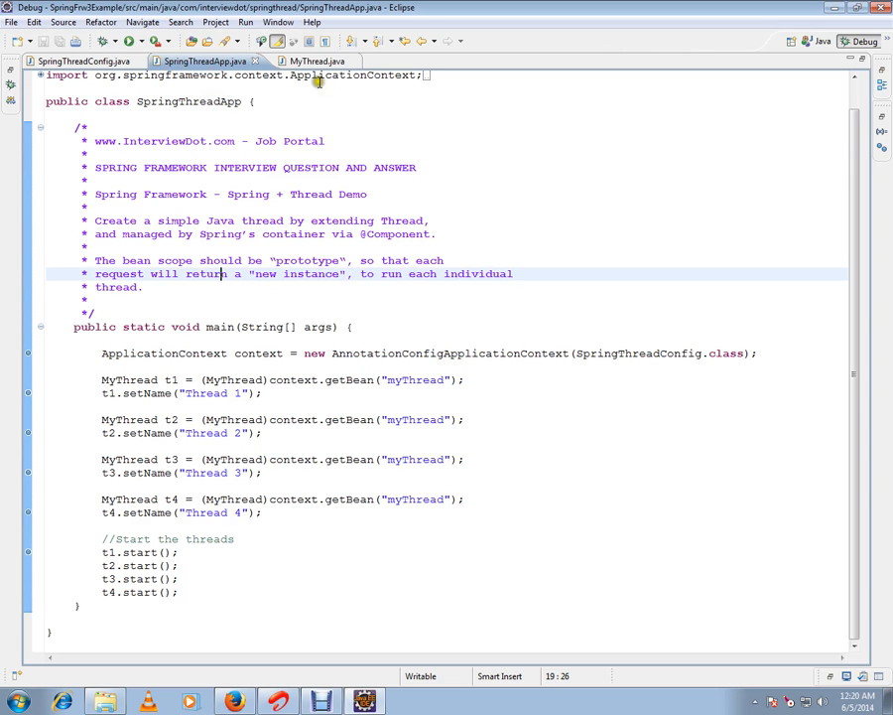
click(309, 65)
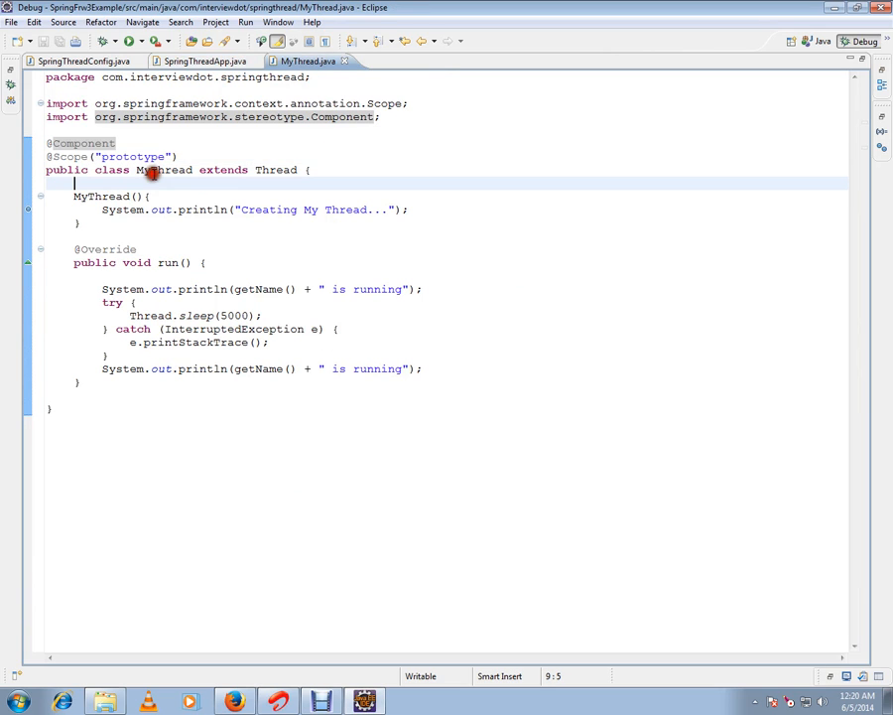
- Highlight the MyThread class name, then return to SpringThreadApp.java's main method
double_click(124, 156)
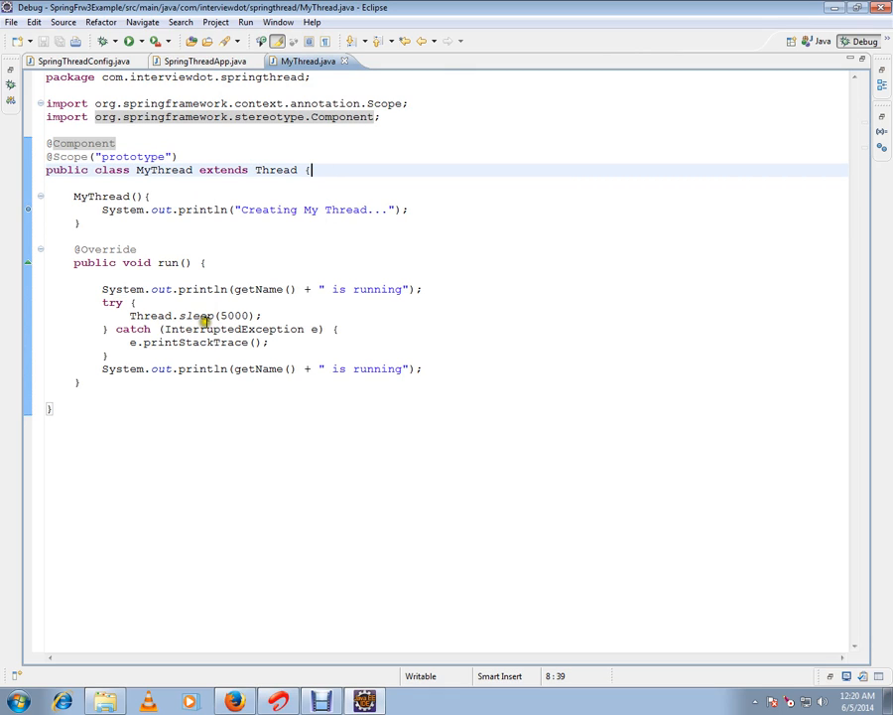
click(204, 65)
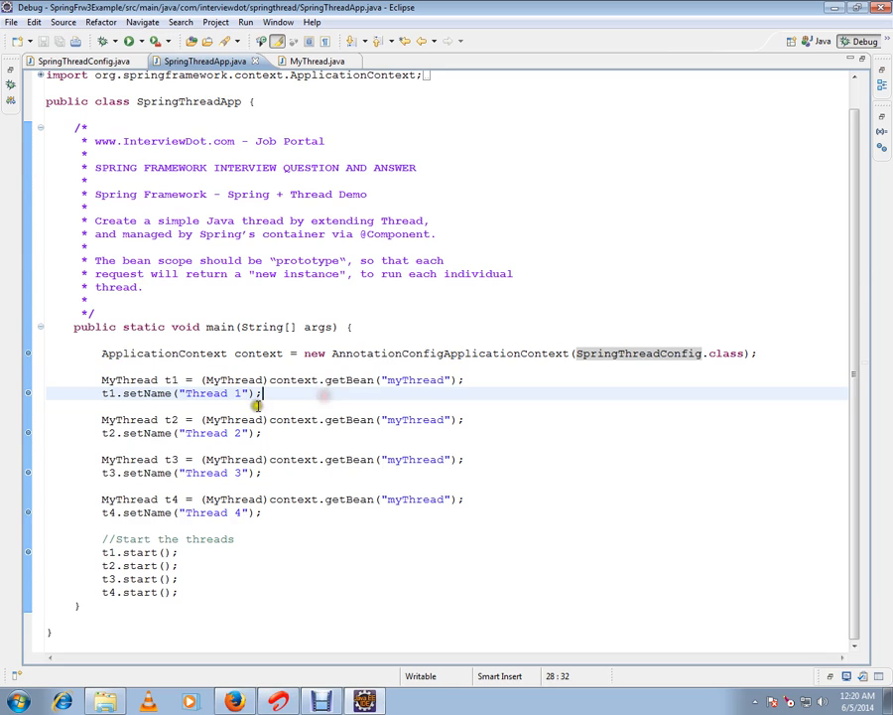
- Review main's thread setup and MyThread's 'prototype' scope, then view SpringThreadConfig.java
click(171, 379)
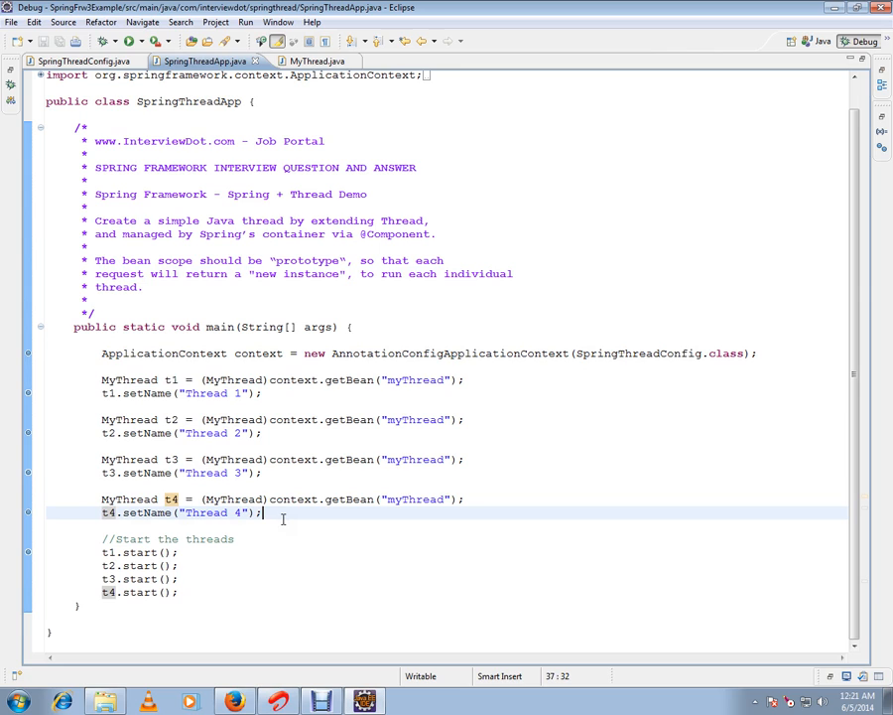
click(288, 67)
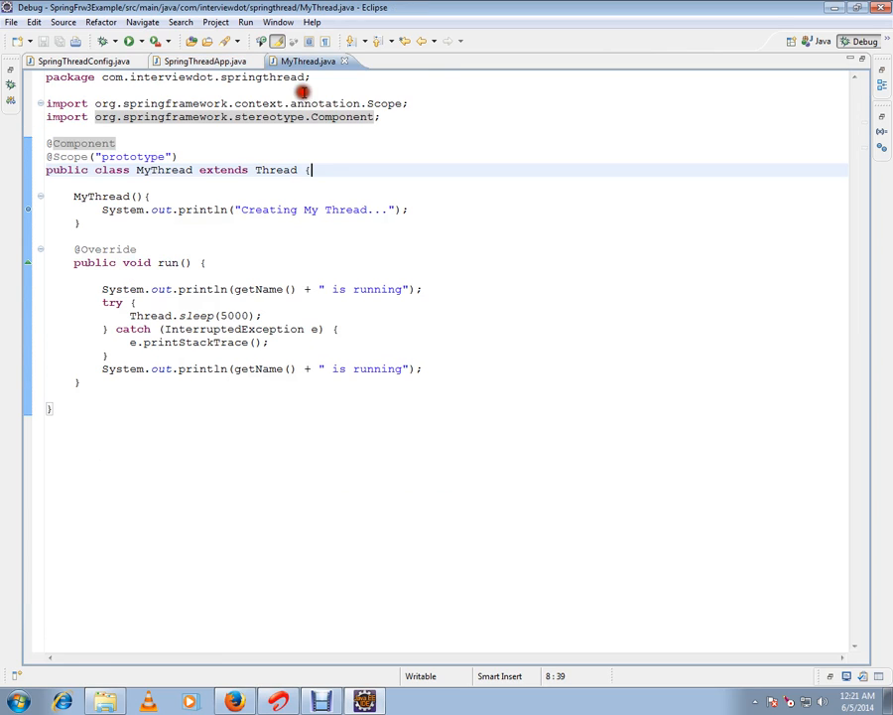
double_click(134, 156)
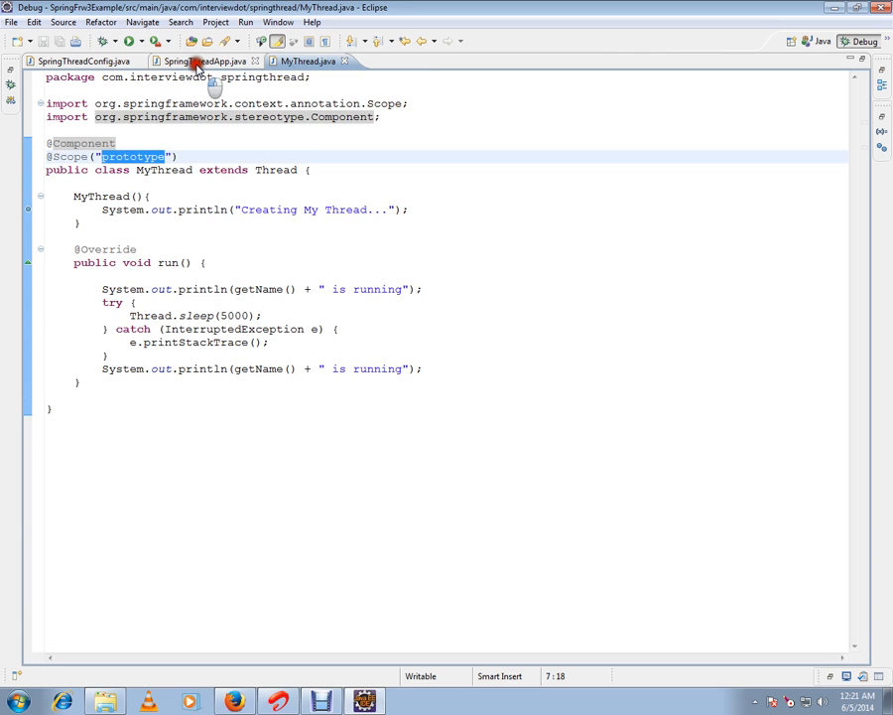
click(199, 67)
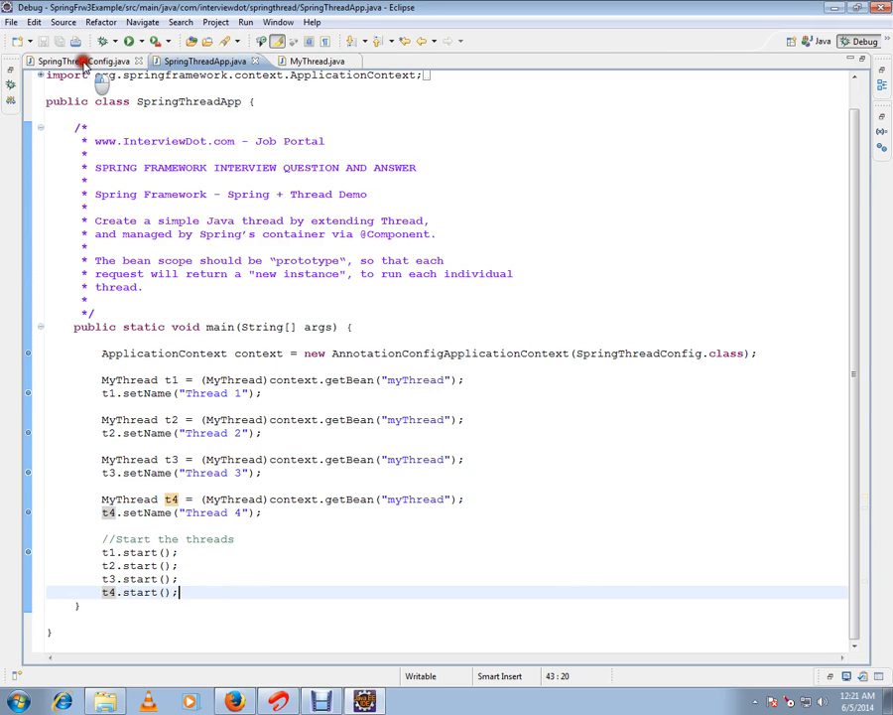
click(69, 63)
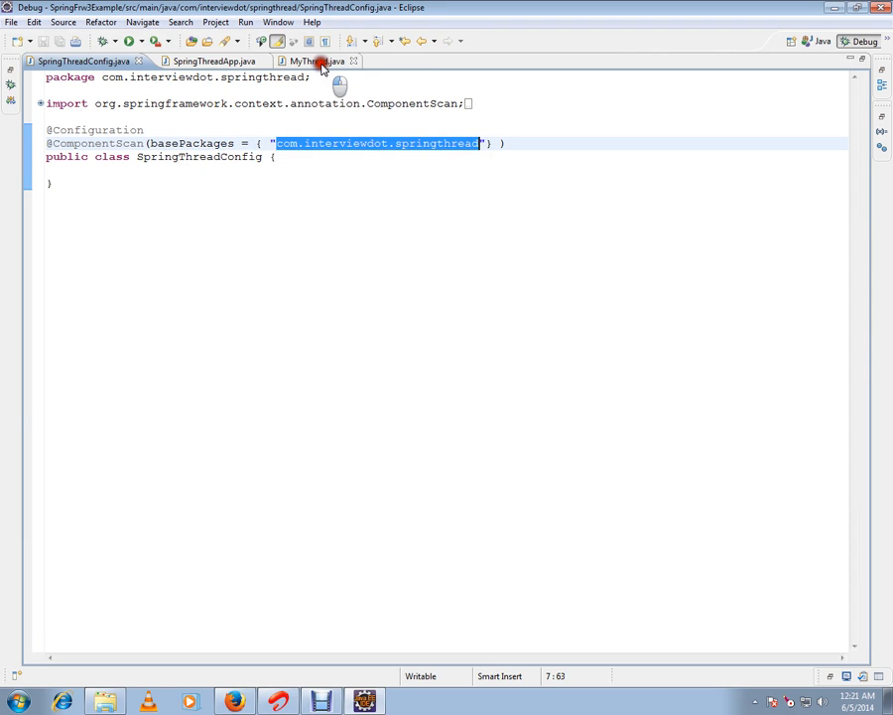
- Compare MyThread with SpringThreadConfig, highlighting the config class name, and end on MyThread.java
click(317, 63)
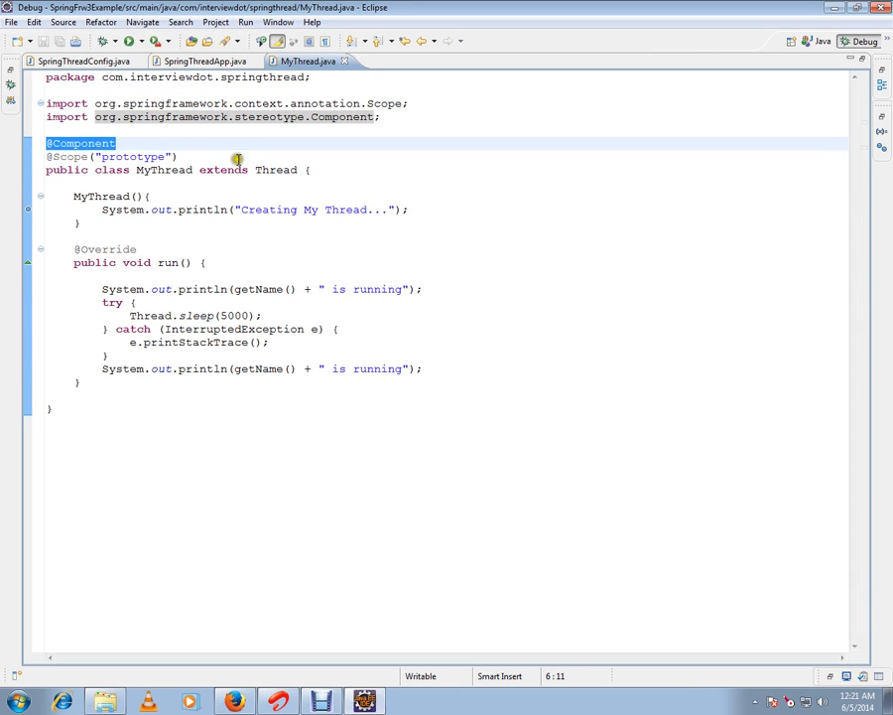
click(70, 63)
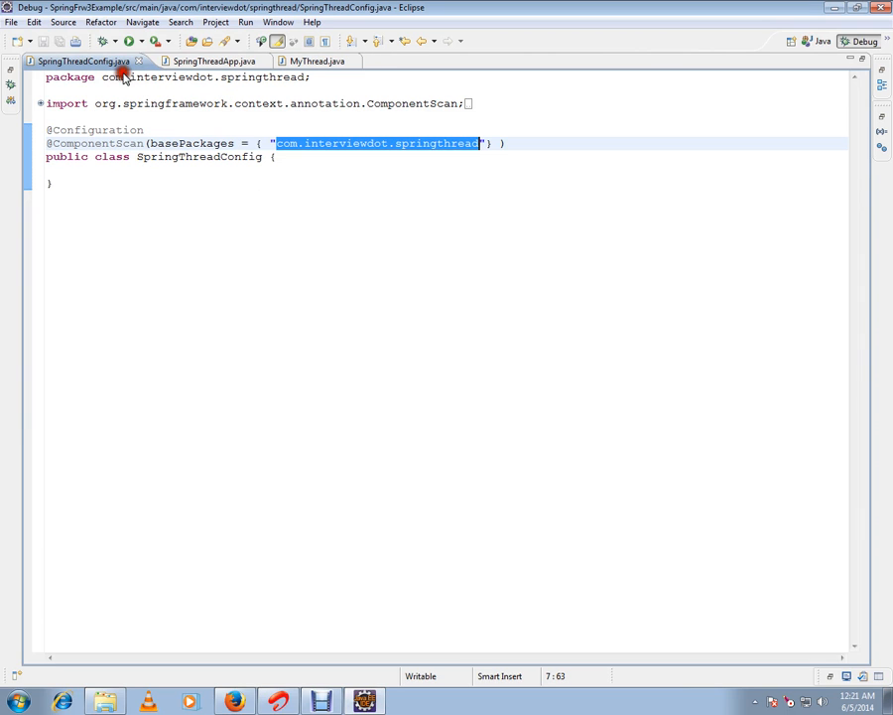
double_click(198, 156)
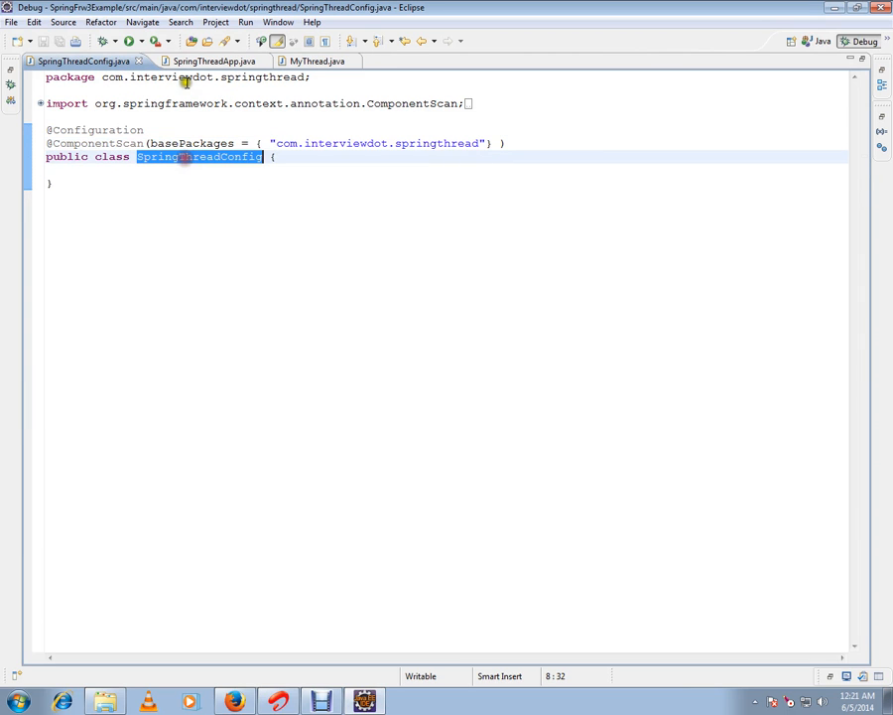
click(325, 61)
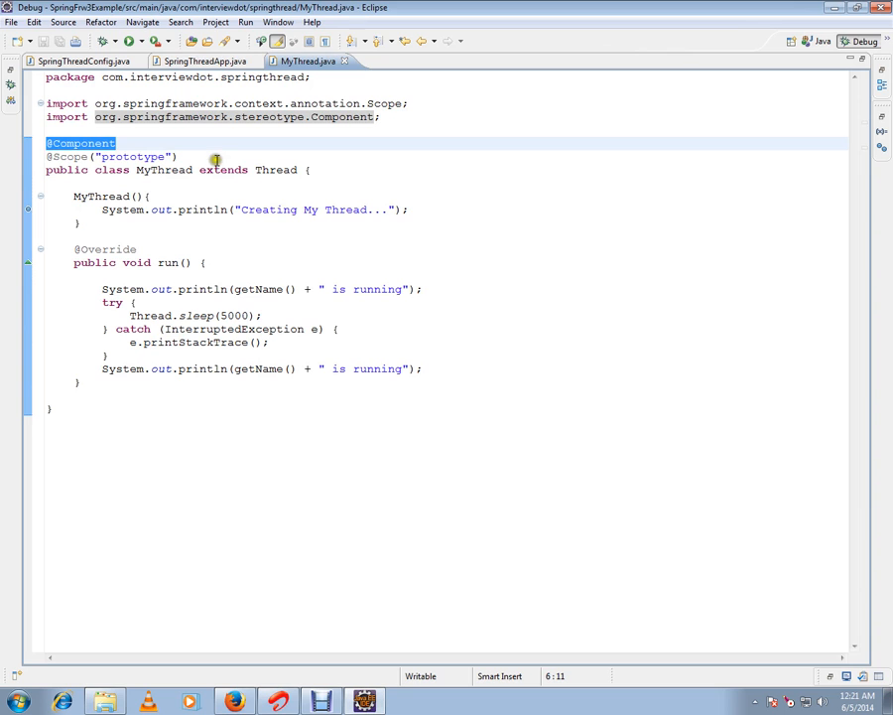
mouse_move(238, 221)
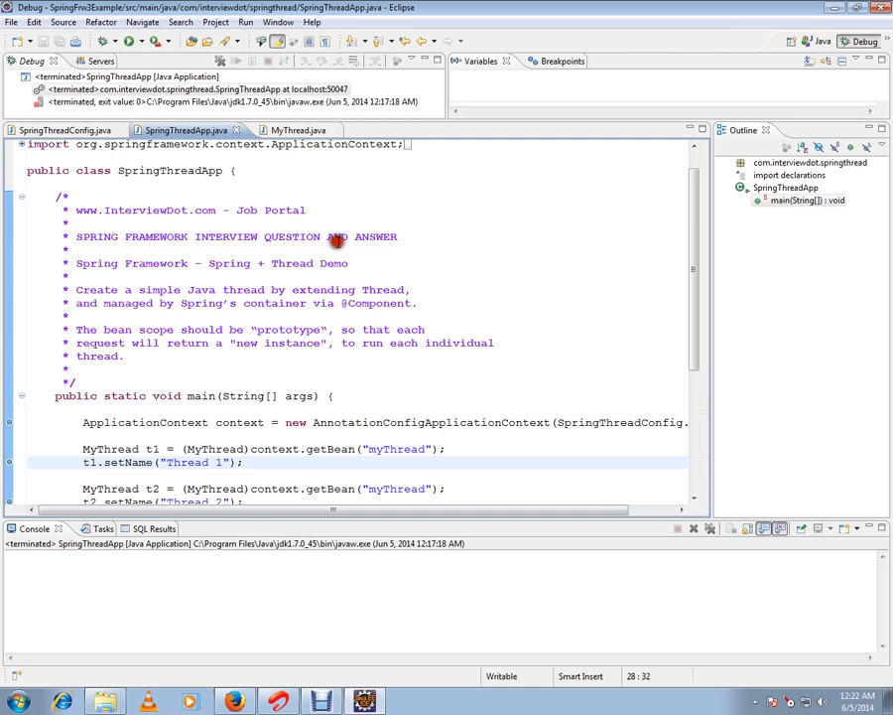
- Scroll down SpringThreadApp's main method as debugging stops at the line 28 breakpoint
scroll(down, 3)
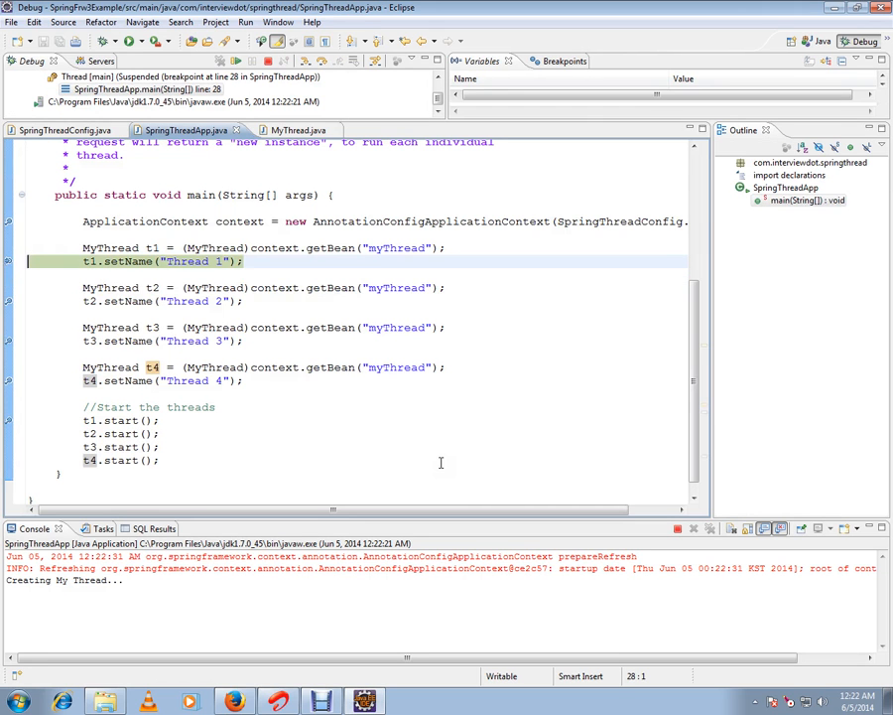
- Resume to the MyThread constructor breakpoint at line 11 and highlight 'prototype'
click(287, 130)
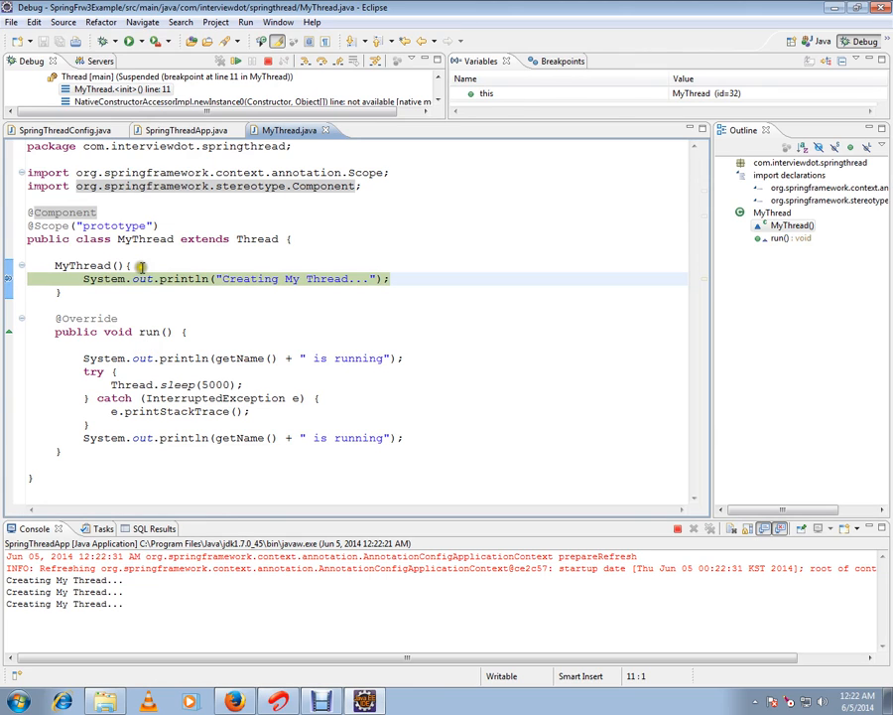
double_click(90, 222)
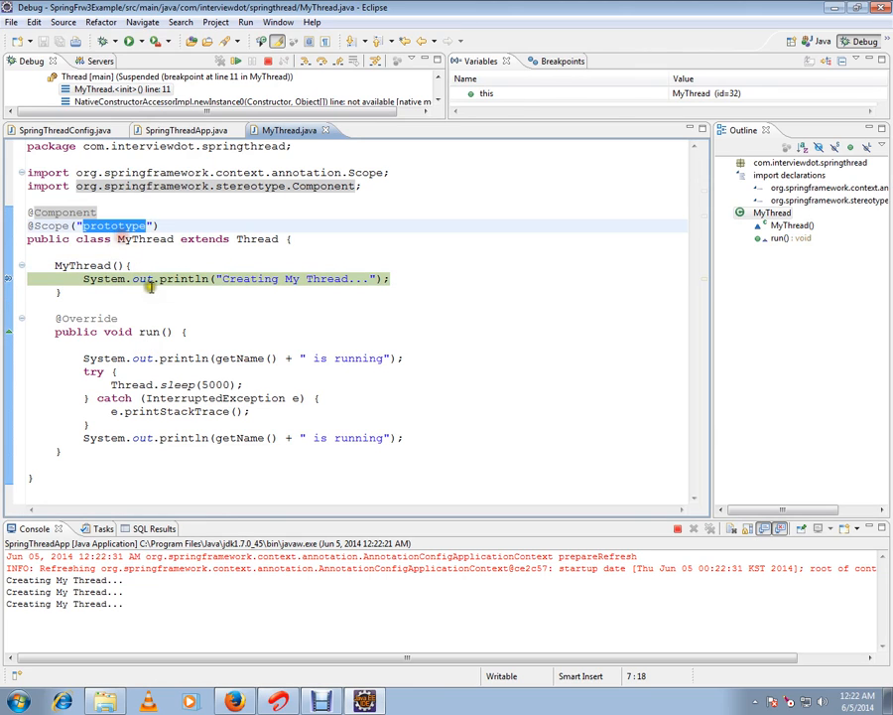